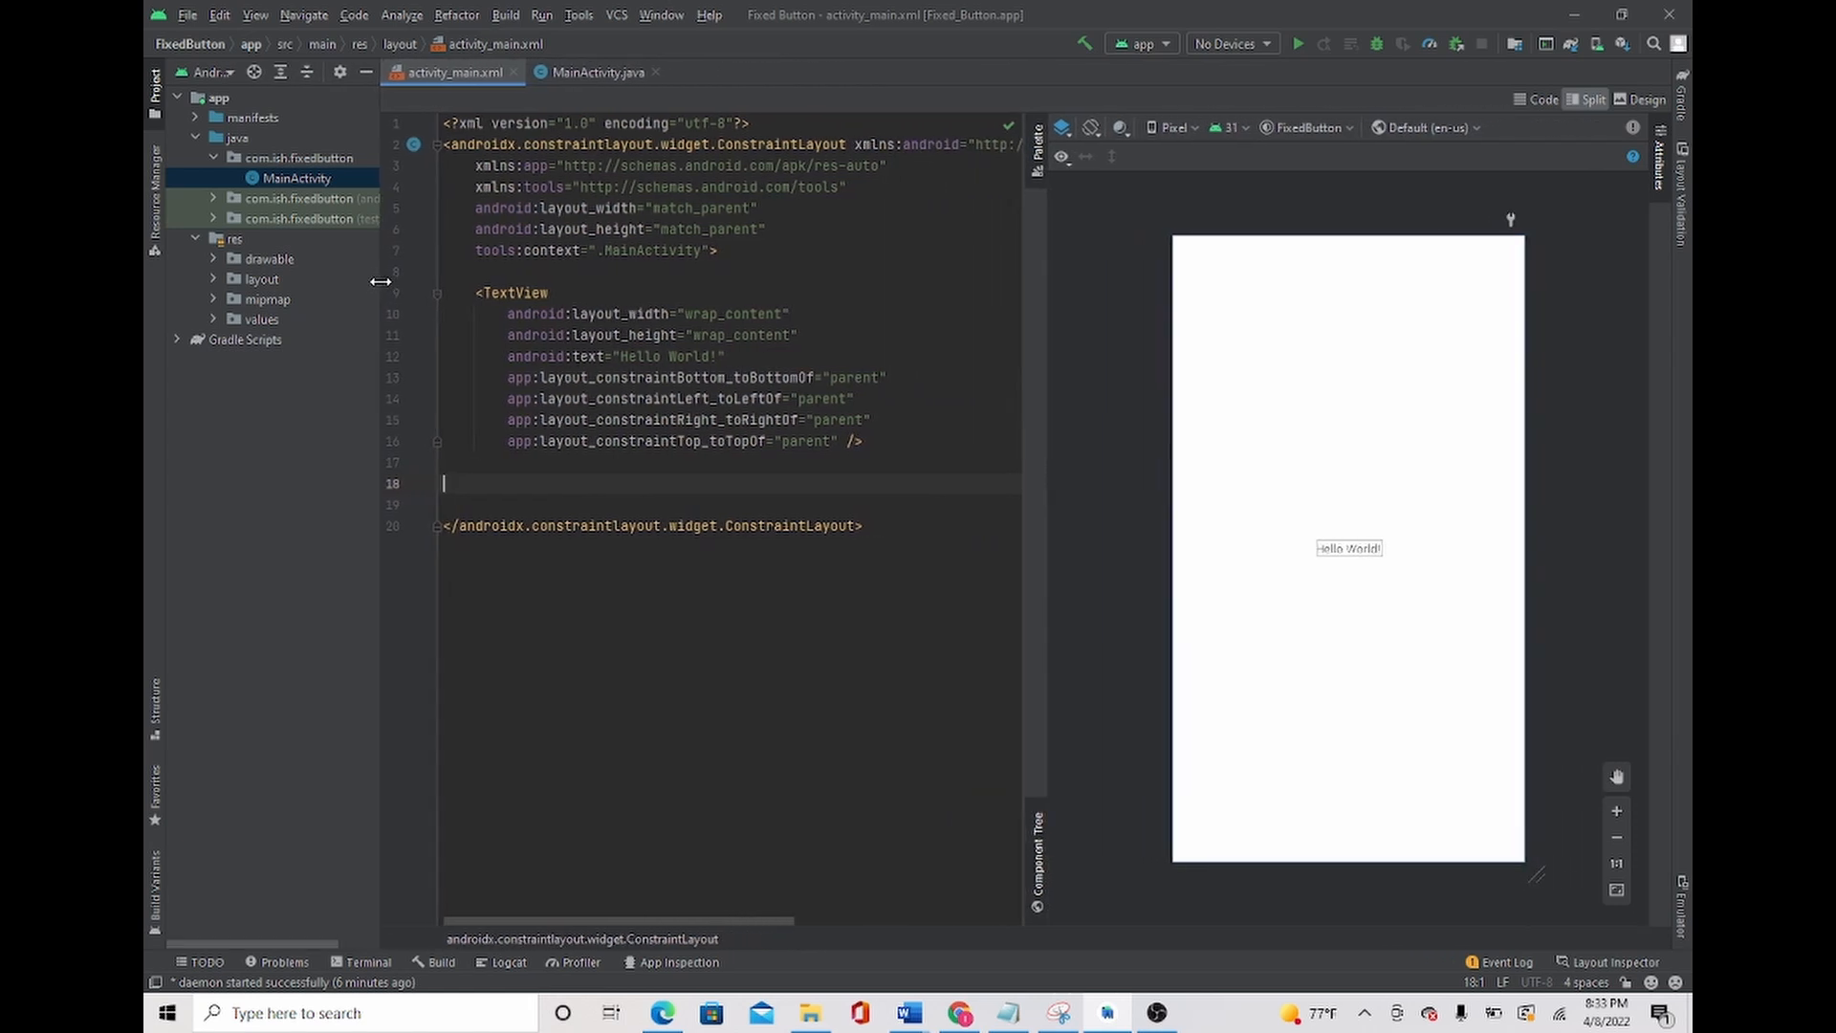
# Place a Palette Button above the Hello World text, then return to Split view
pyautogui.click(1641, 100)
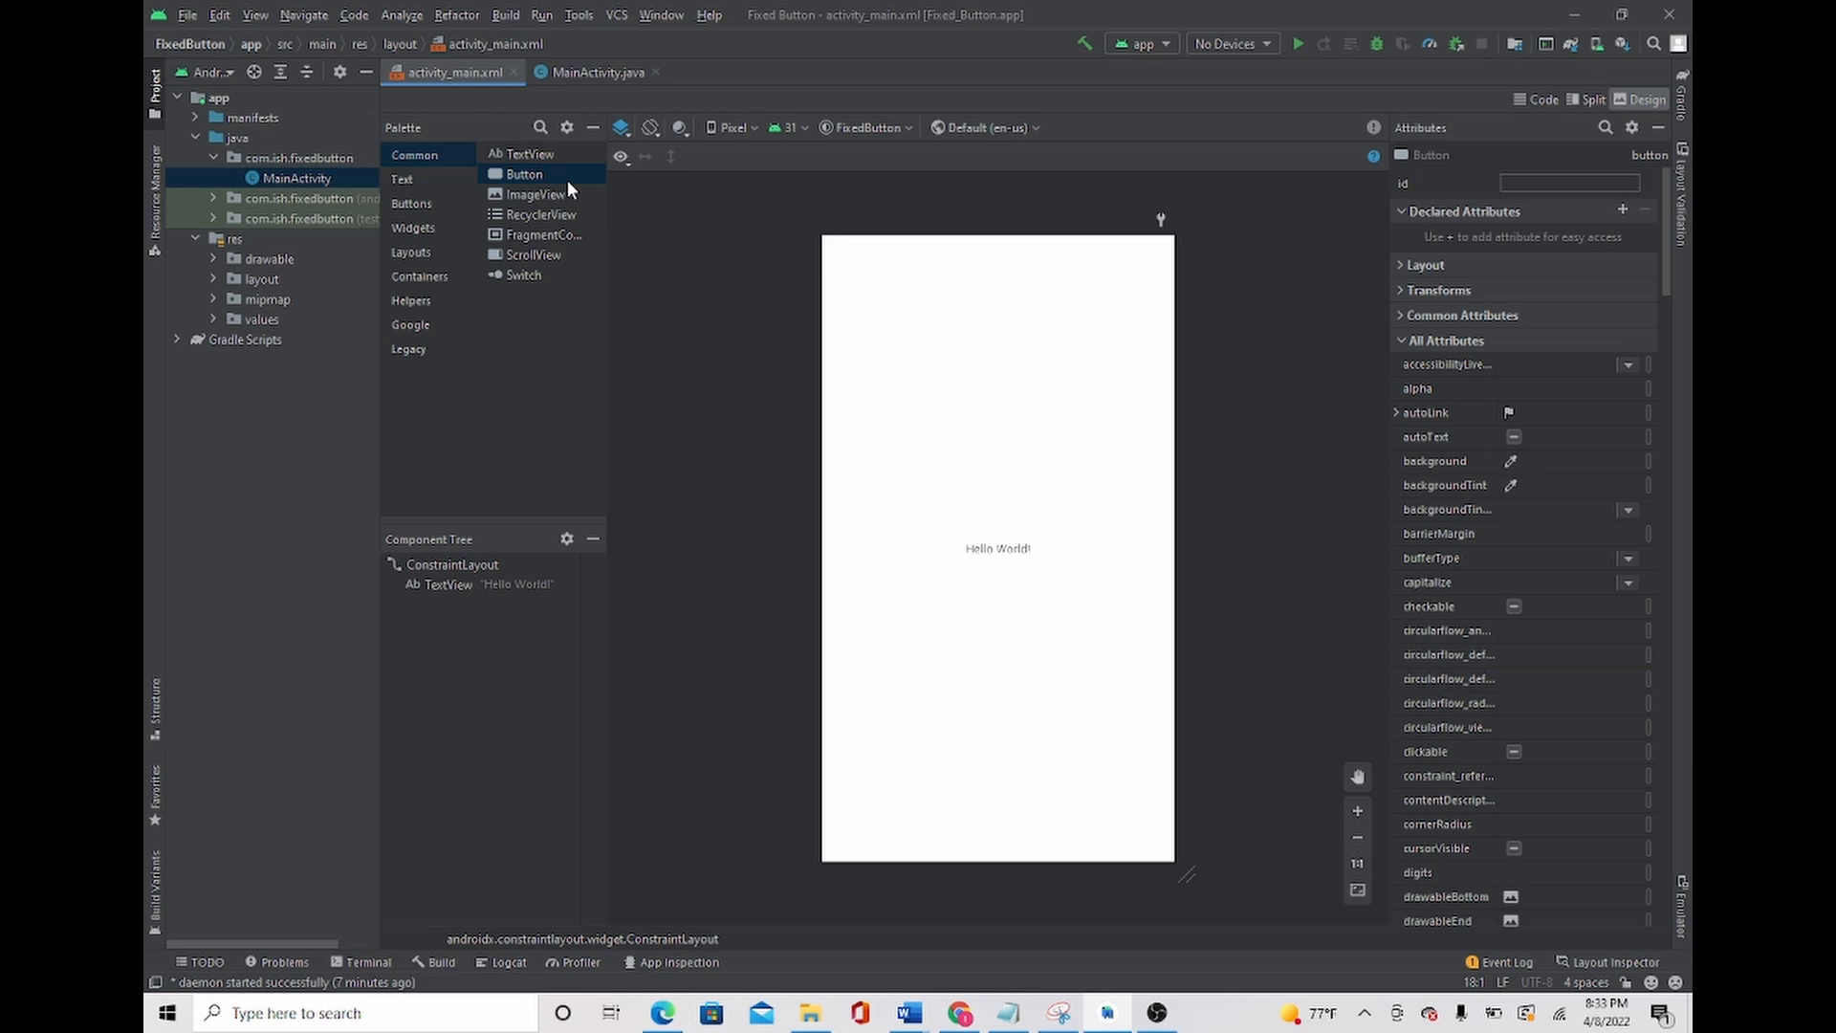
pyautogui.moveTo(523, 173); pyautogui.dragTo(984, 471)
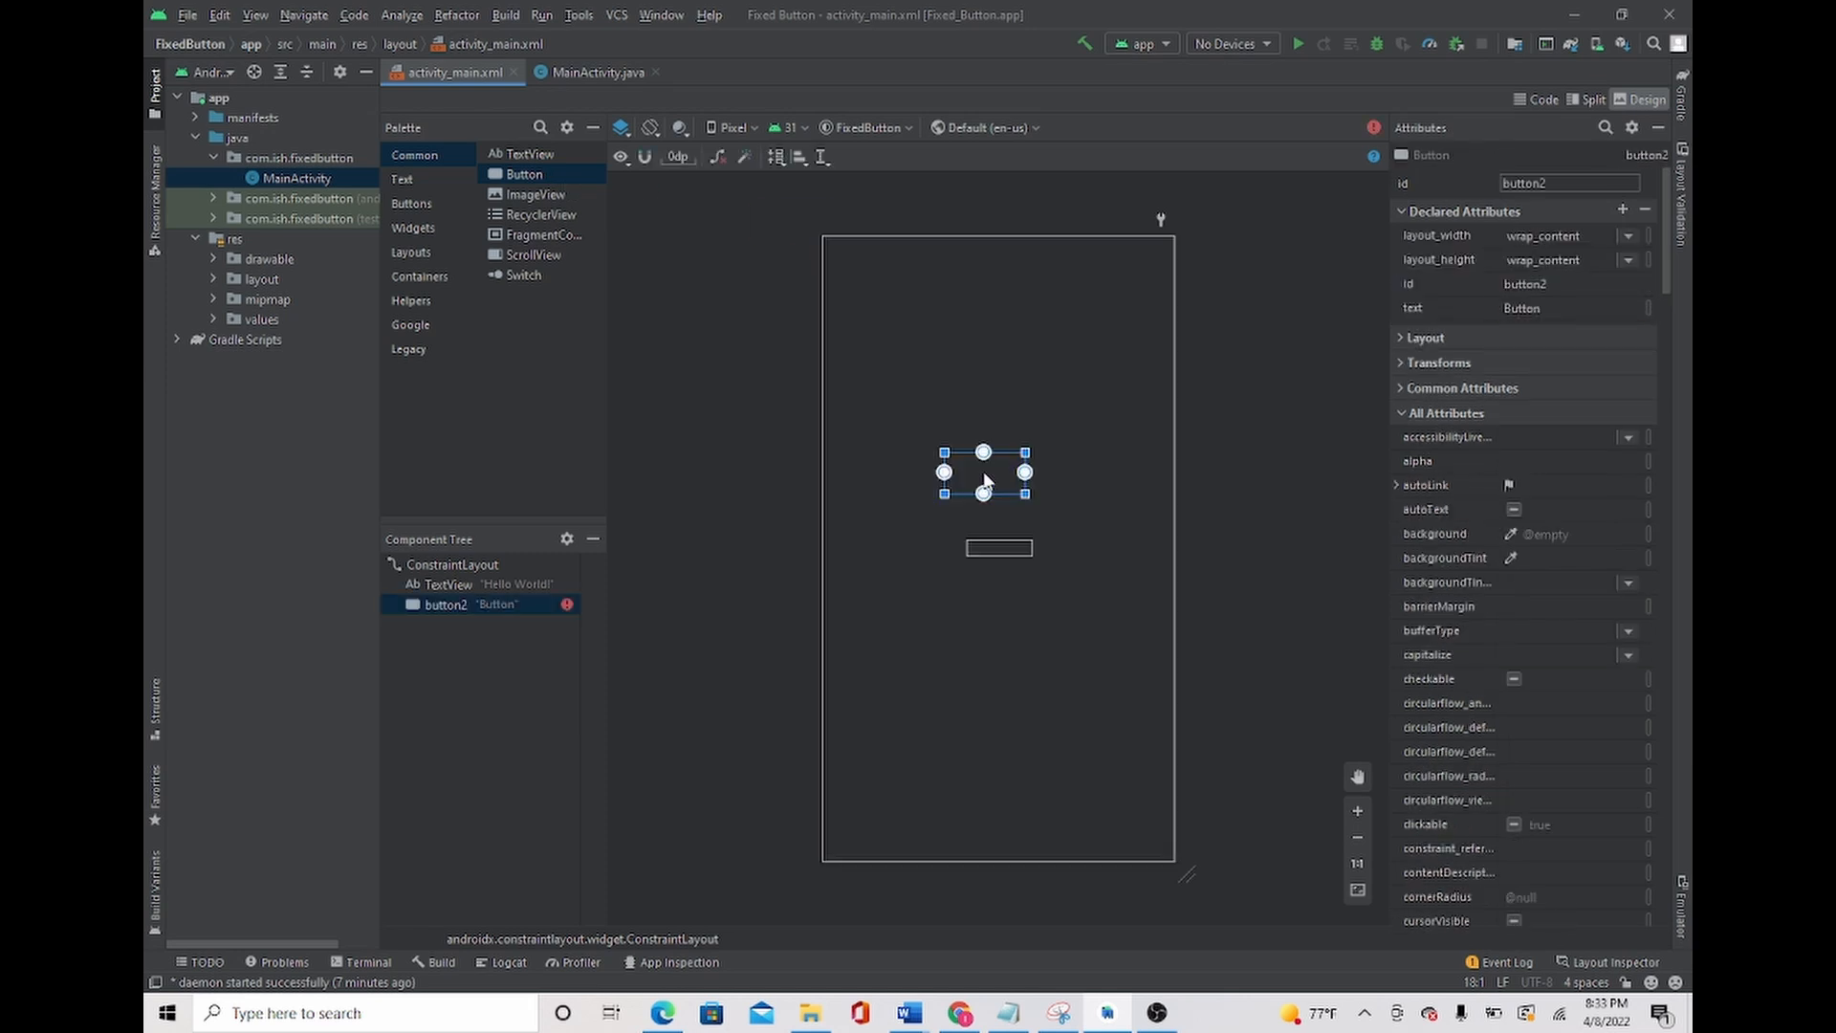
pyautogui.click(1590, 98)
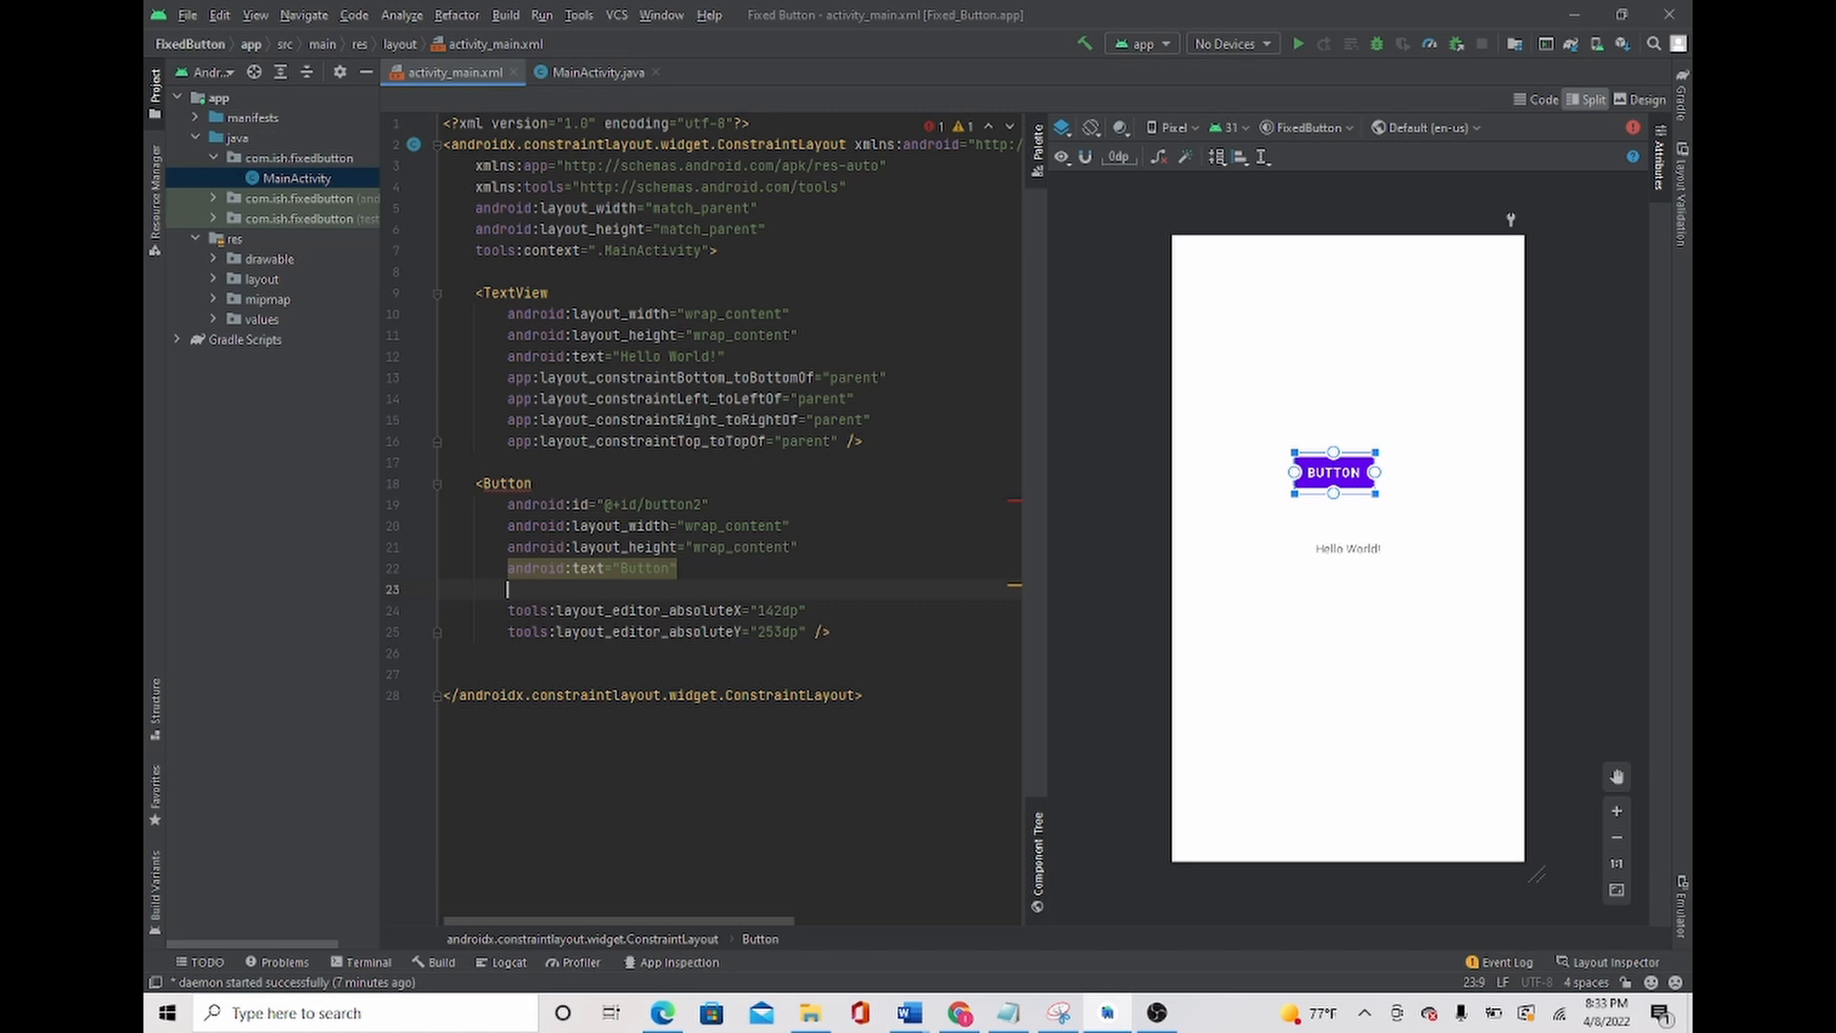
# Type android:background=" on an empty line inside the Button element
pyautogui.write('android:background="')
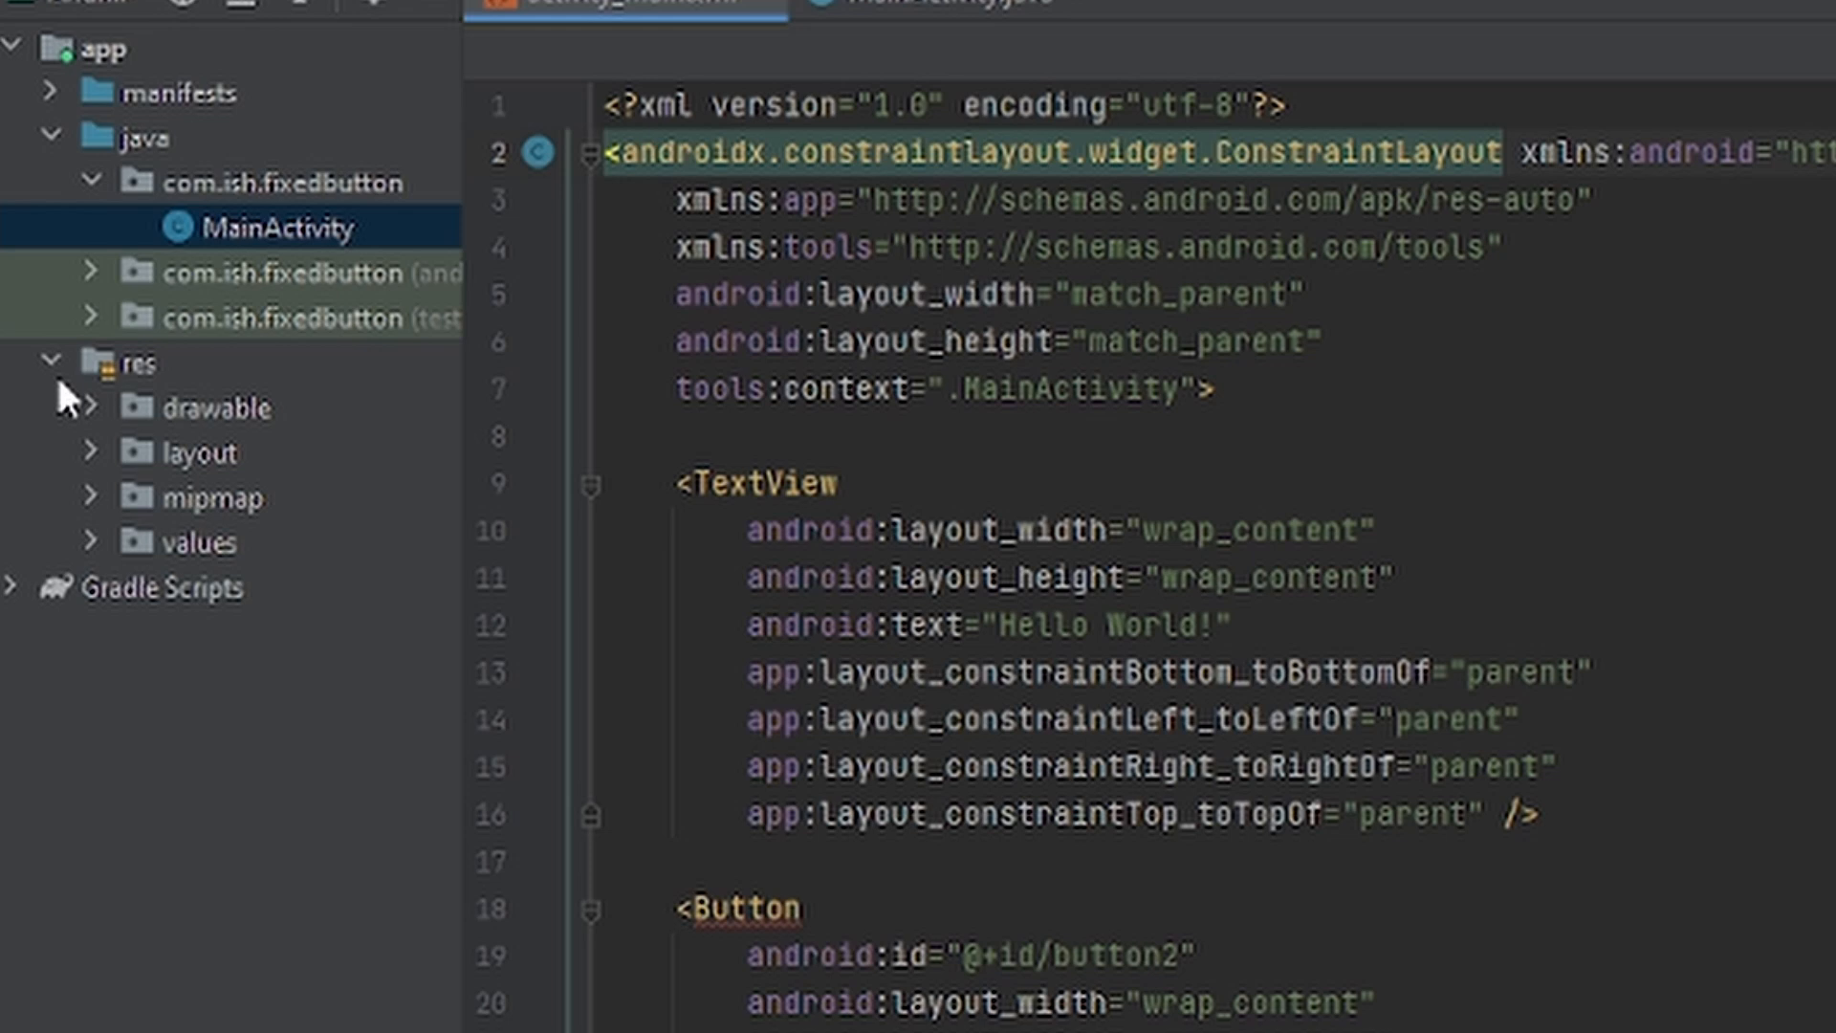
# Expand res > values > themes in the Project pane to reach themes.xml
pyautogui.click(88, 541)
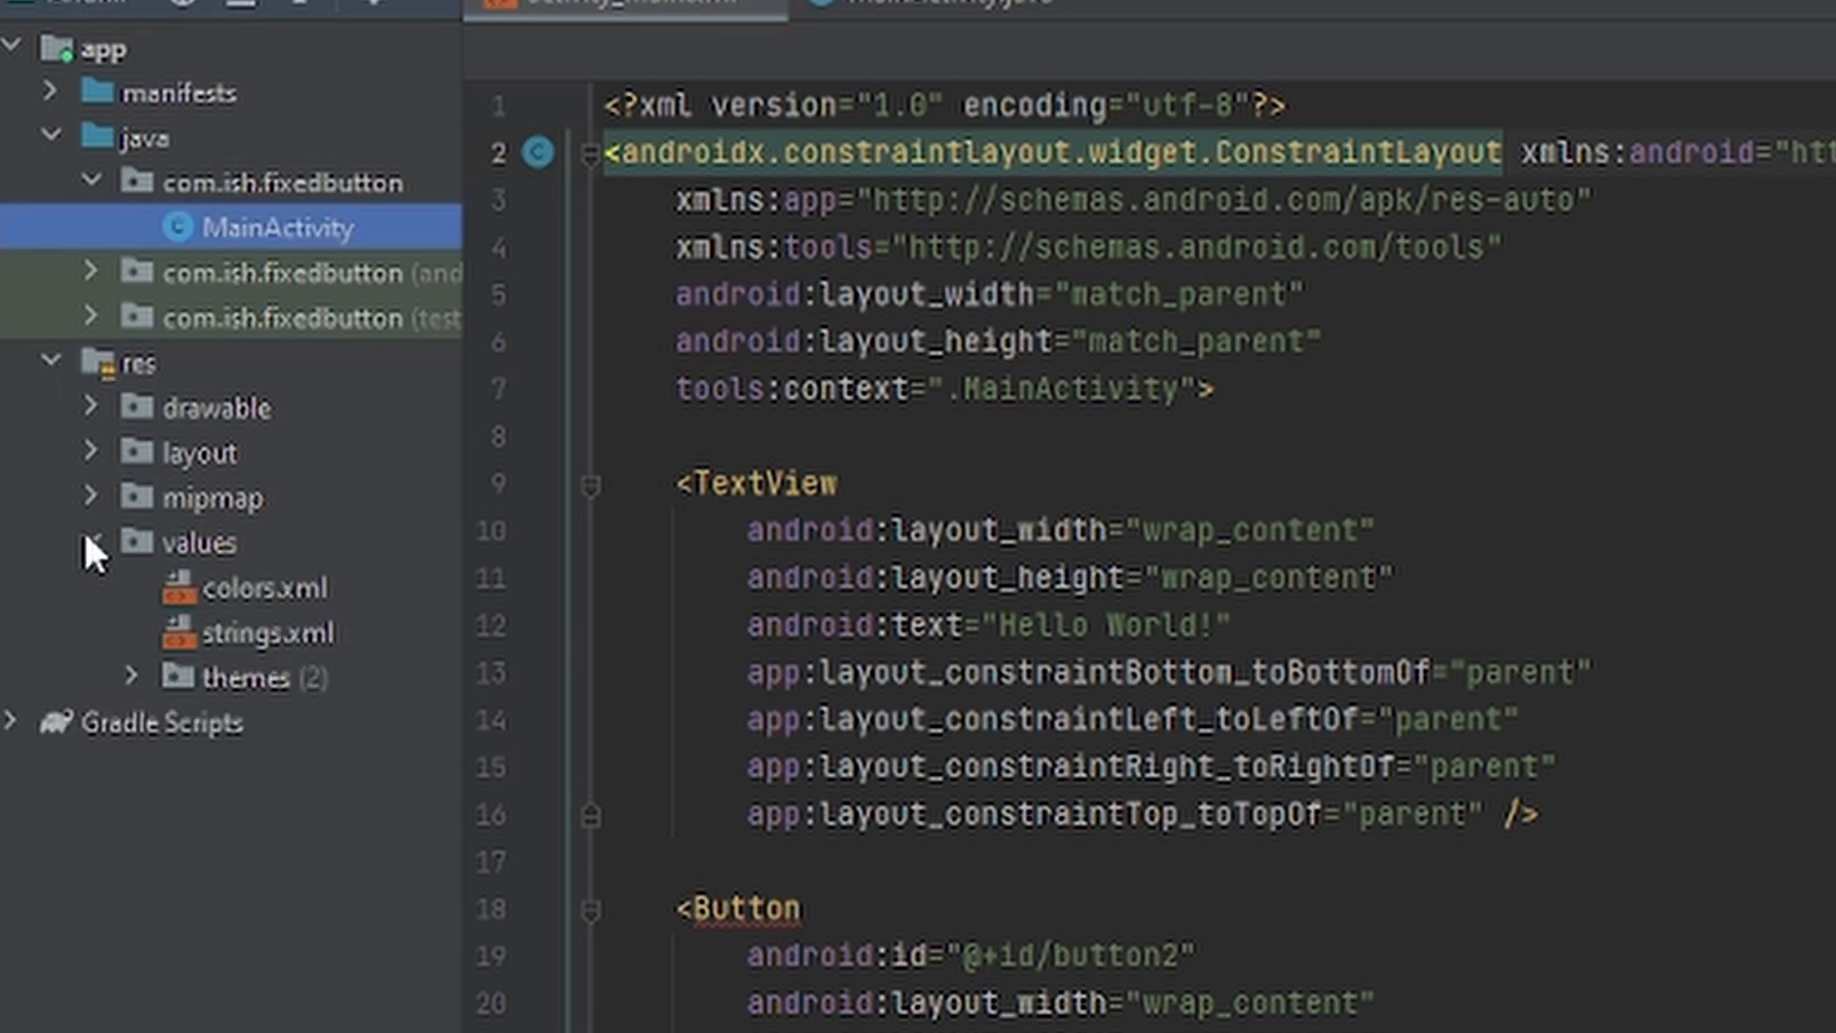
pyautogui.click(131, 677)
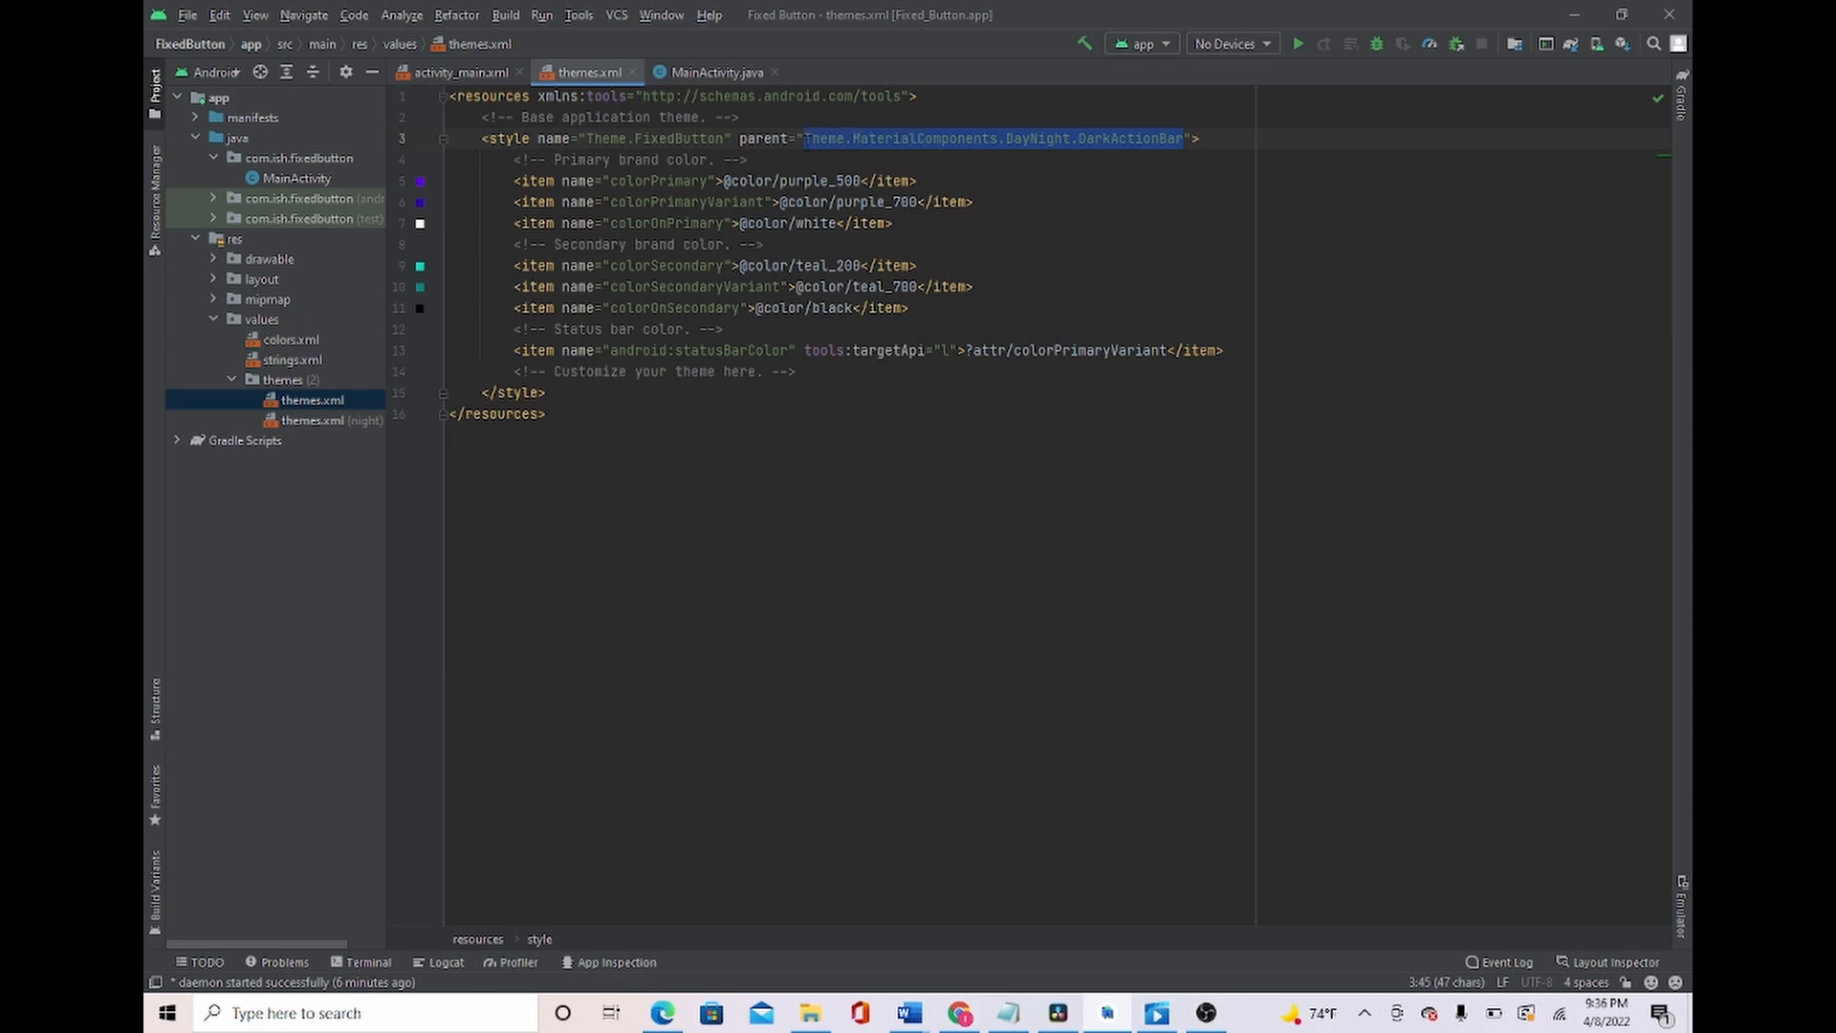
# Replace the Theme.FixedButton parent with Theme.AppCompat.Light.NoActionBar and select it
pyautogui.press('Delete')
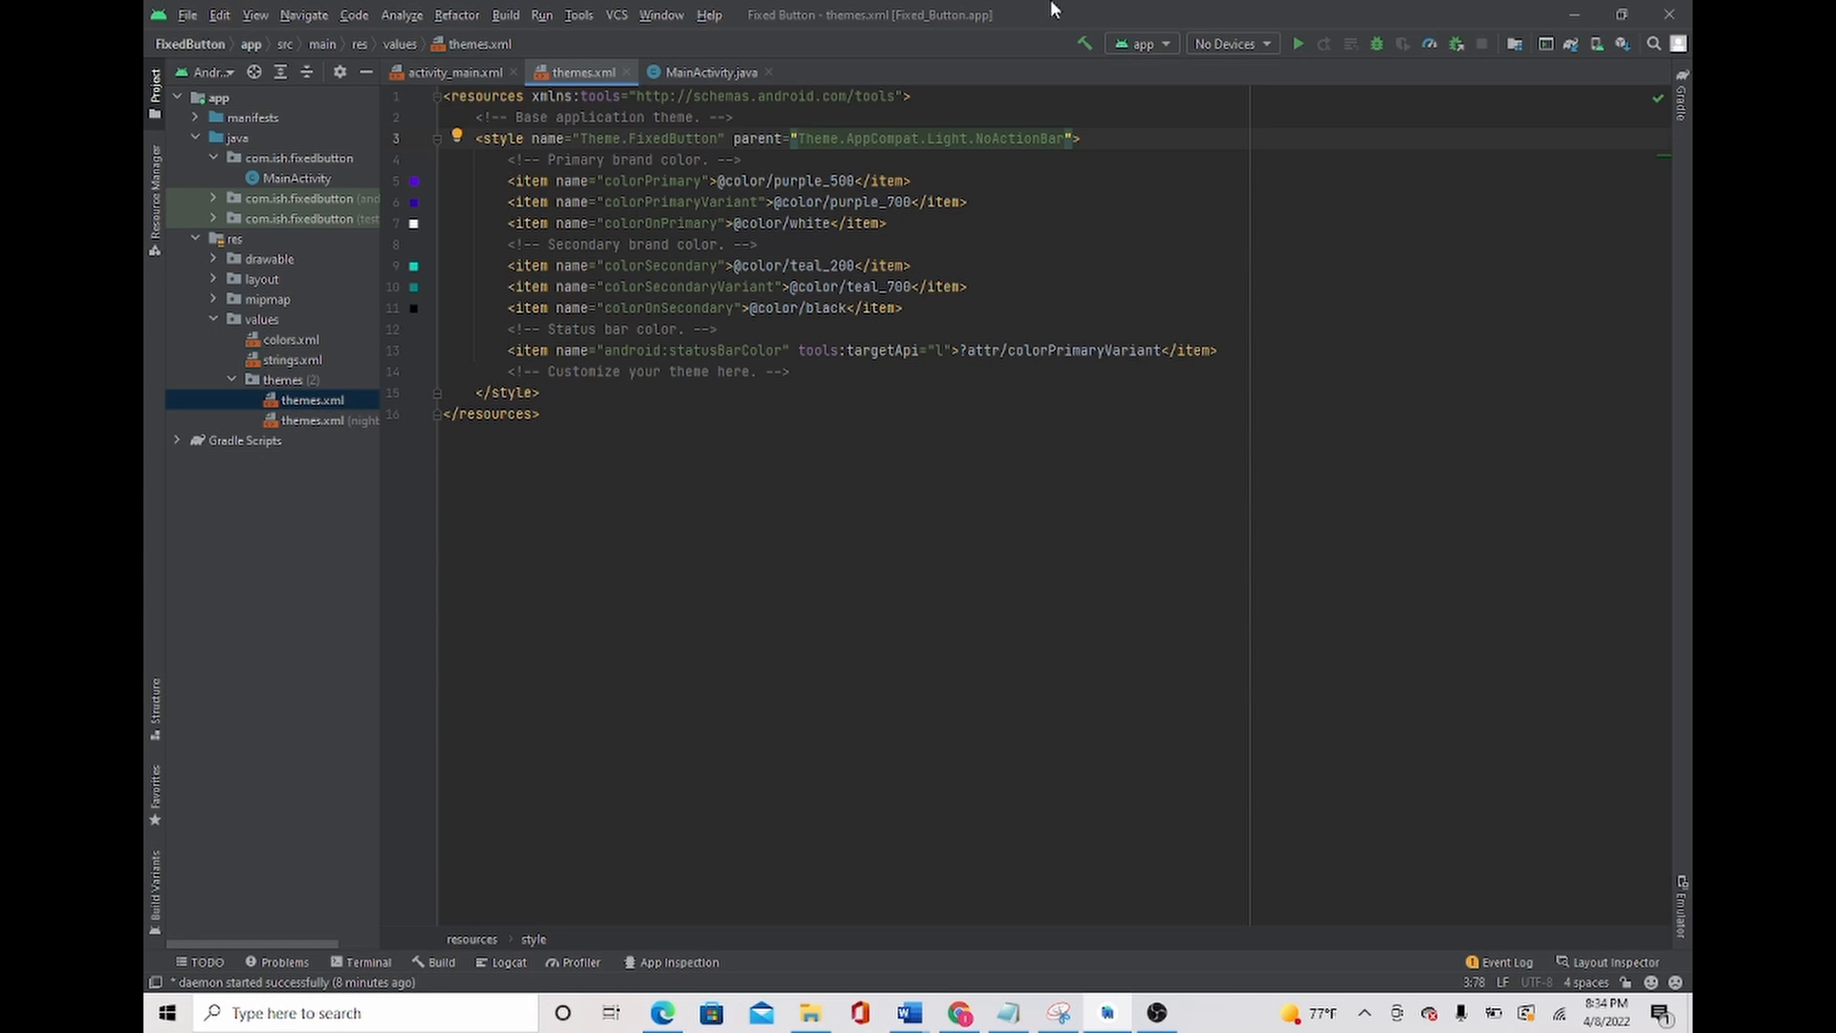
pyautogui.doubleClick(931, 138)
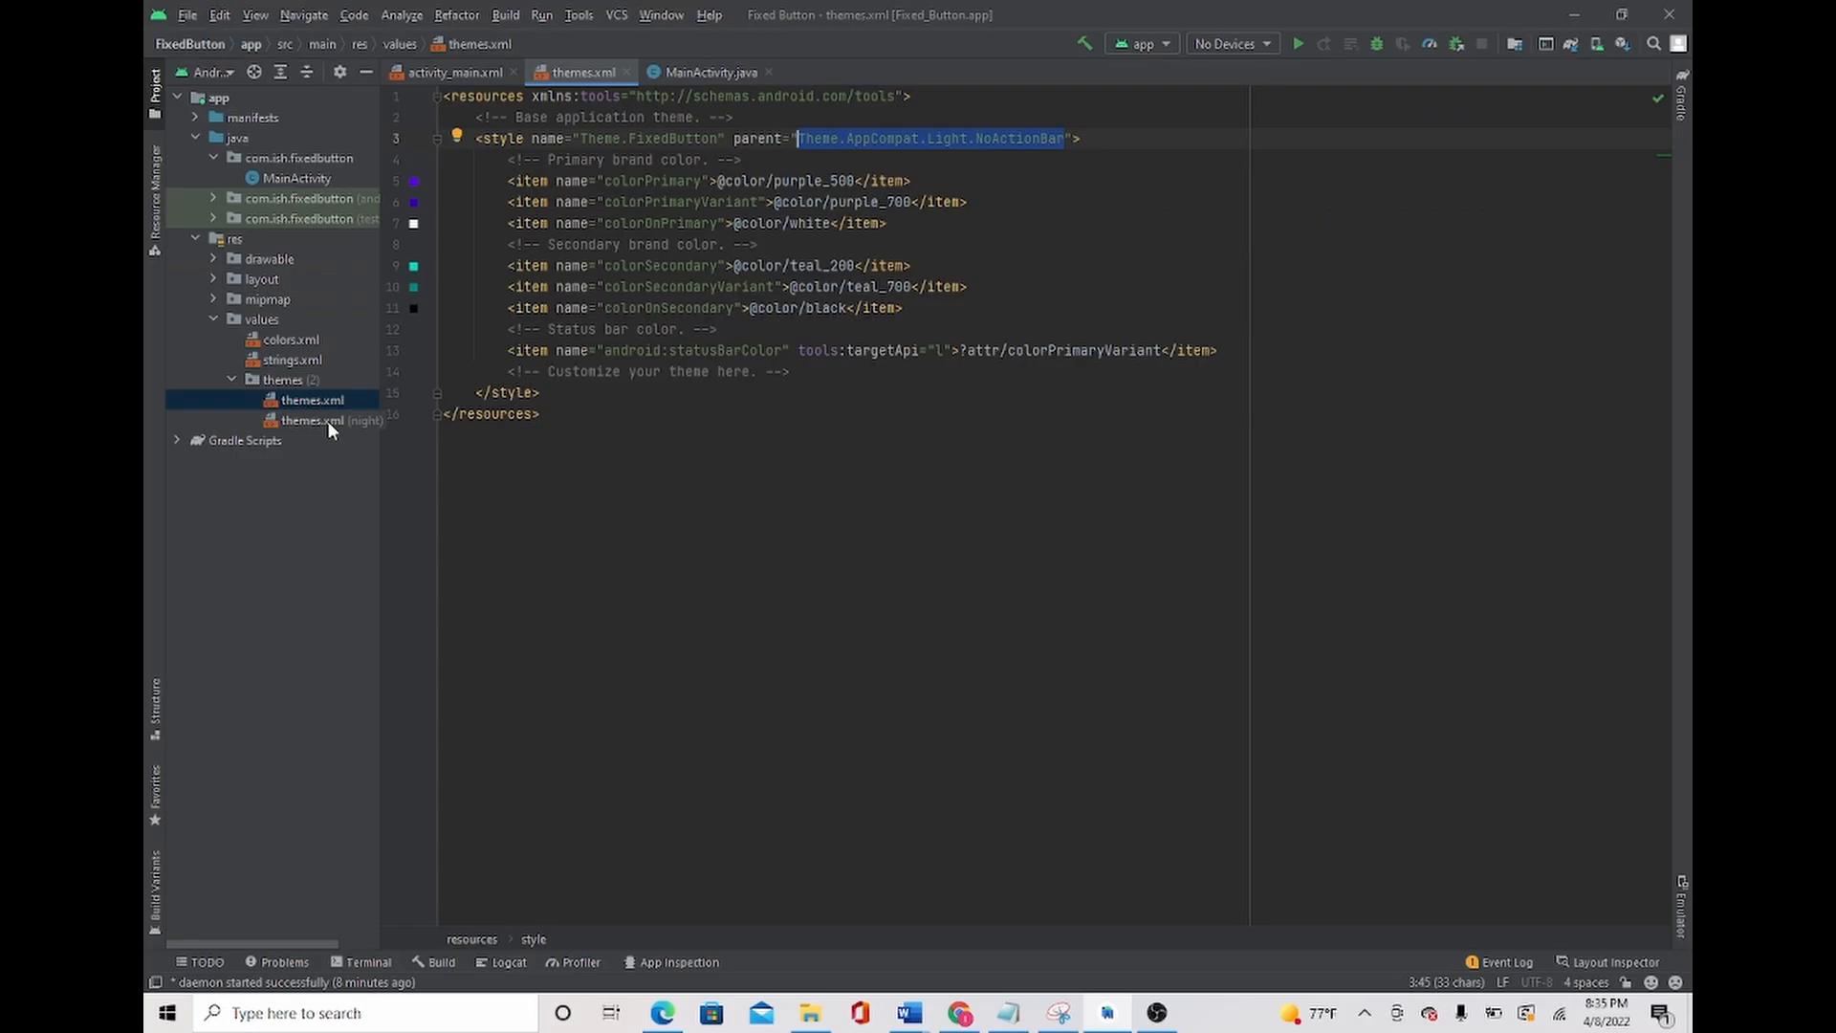
# Give night themes.xml the Theme.AppCompat.Light.NoActionBar parent and return to activity_main.xml
pyautogui.click(332, 420)
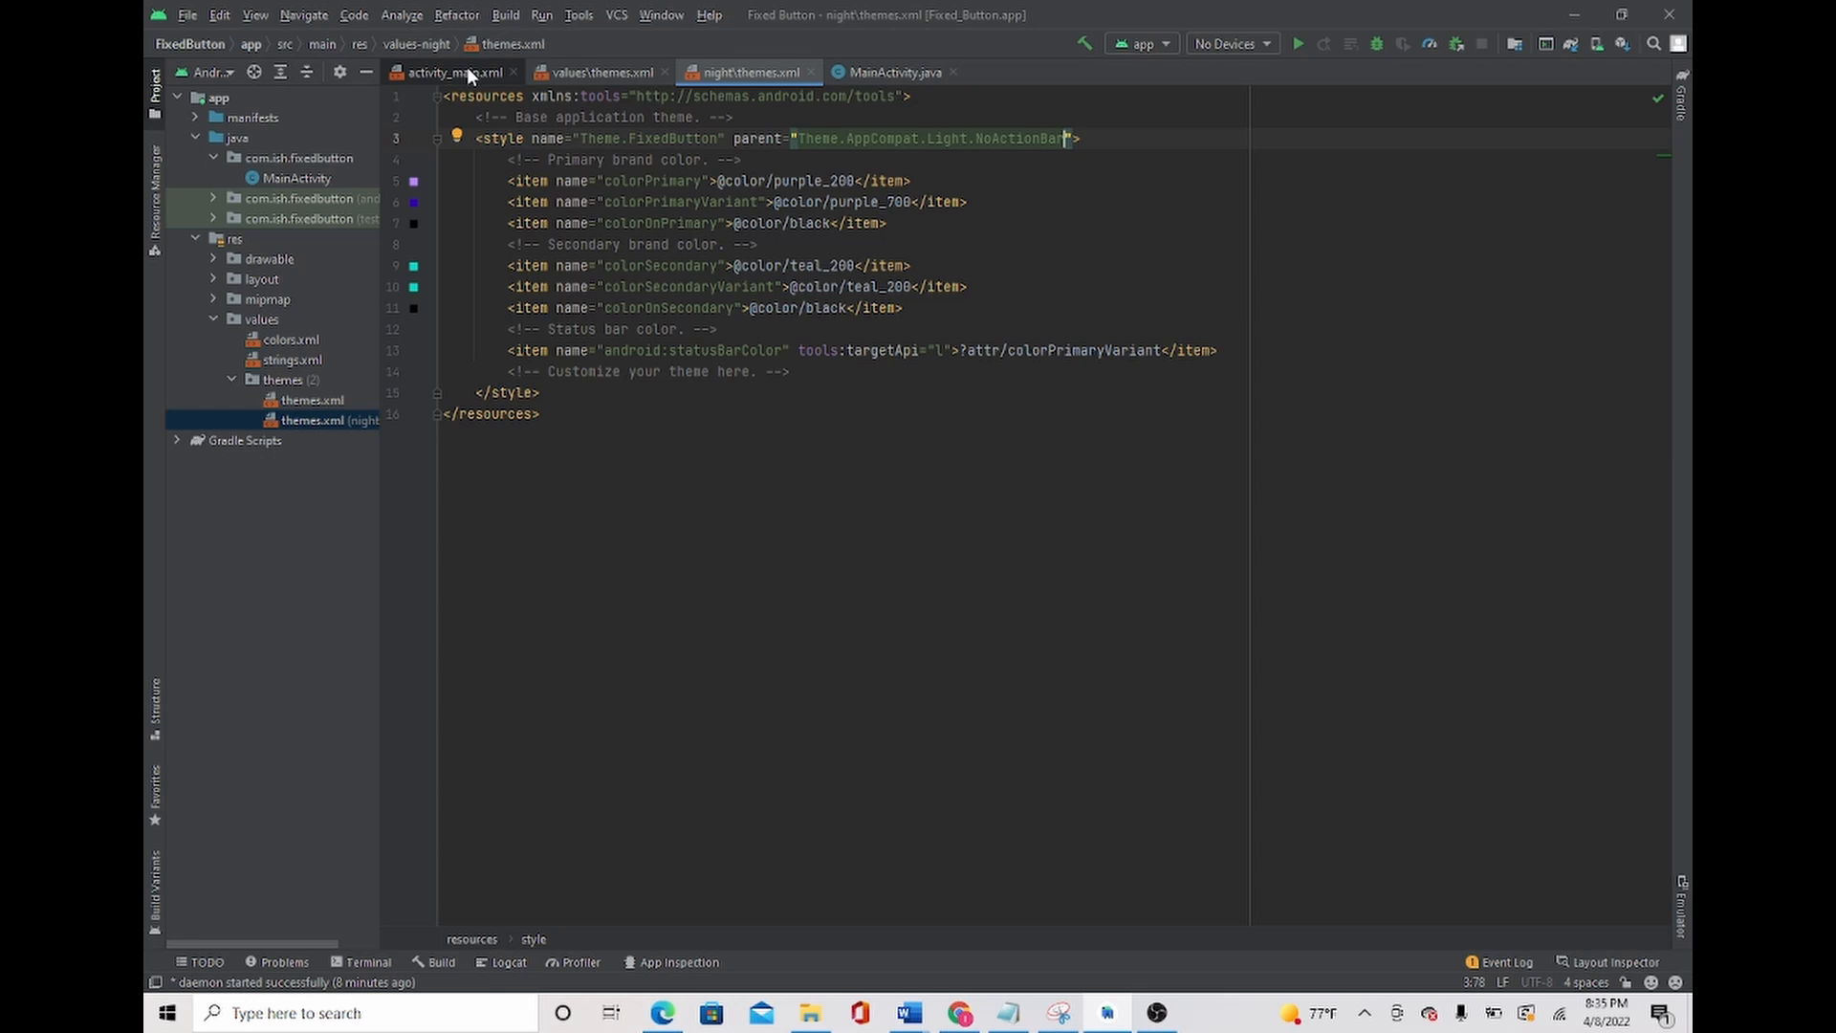
pyautogui.click(452, 71)
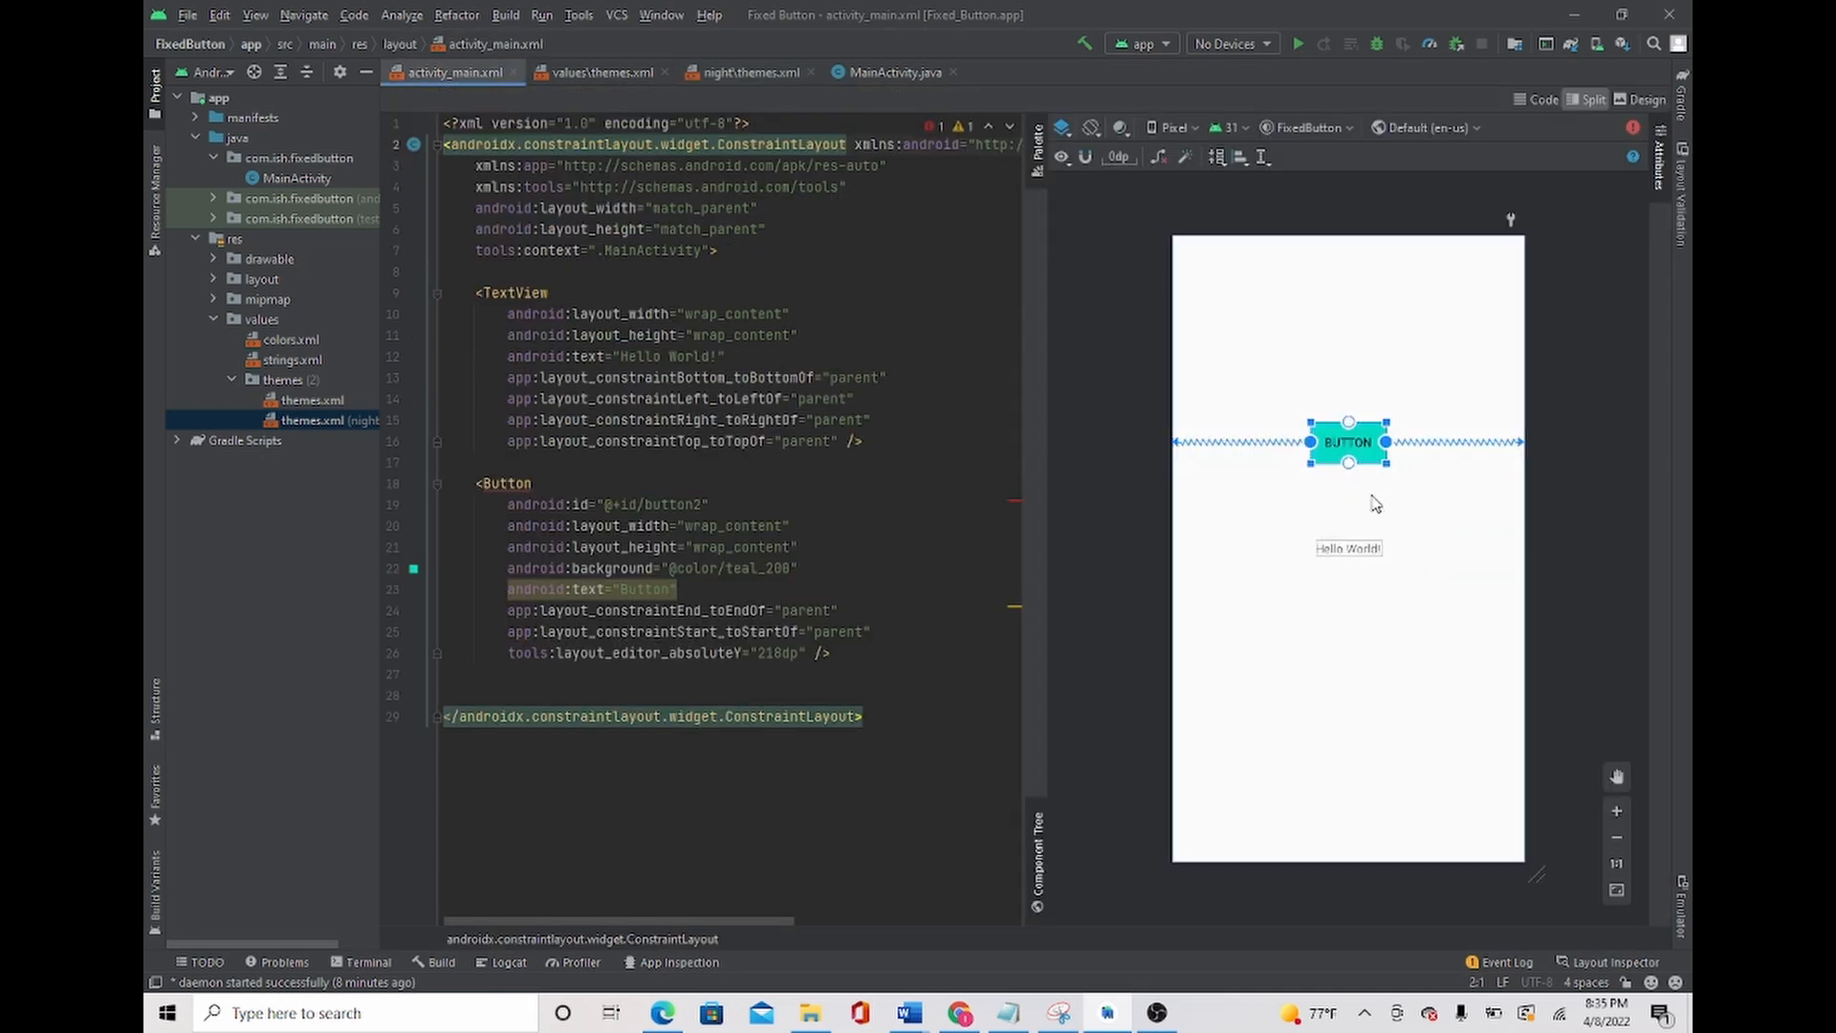